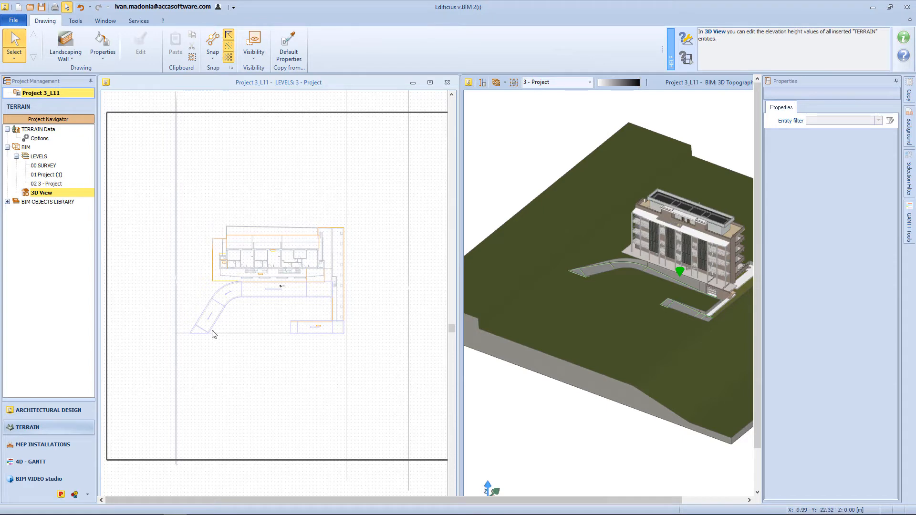
pyautogui.moveTo(243, 340)
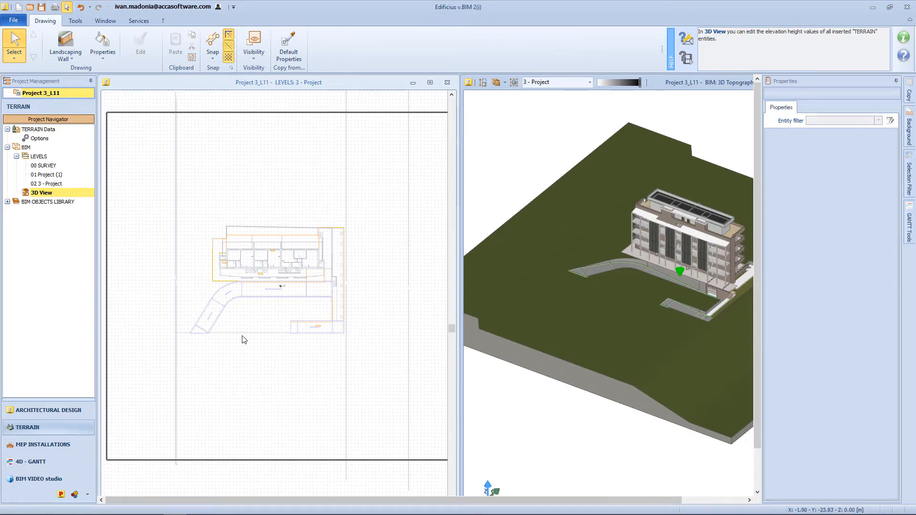
# - Outline and confirm the asphalt yard, then begin a landscaping wall along its edge
pyautogui.click(65, 47)
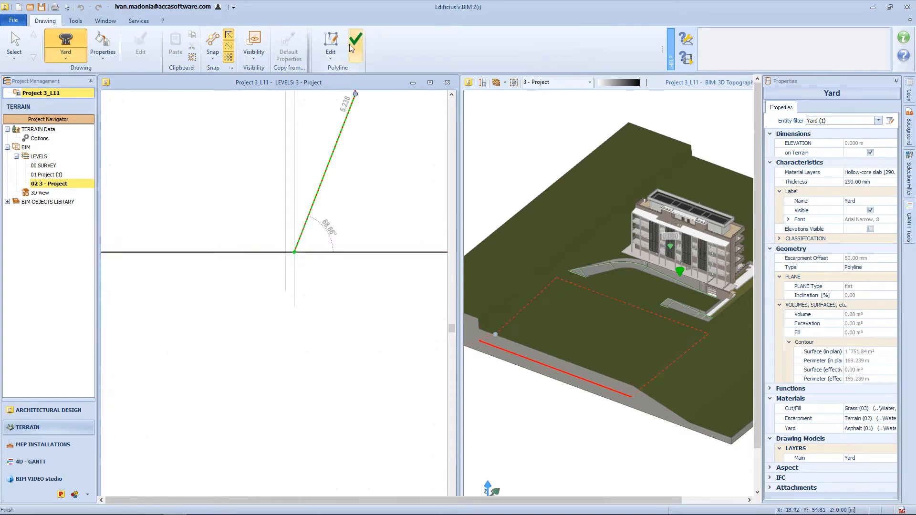
pyautogui.click(355, 43)
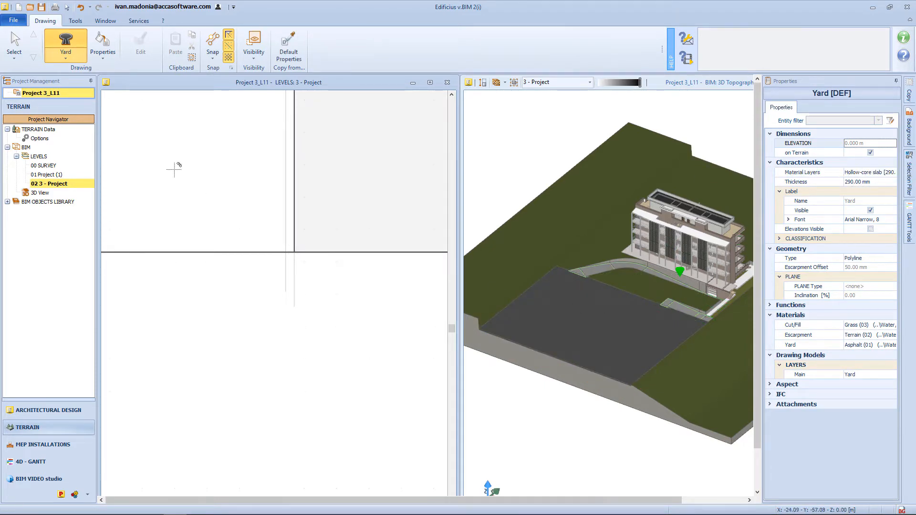
pyautogui.click(66, 44)
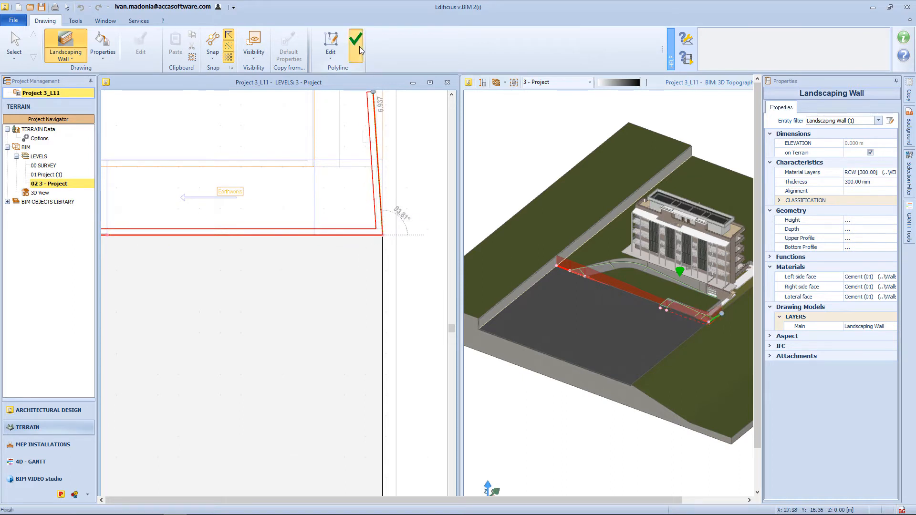
# - Confirm the landscaping wall polyline traced around the yard
pyautogui.click(356, 43)
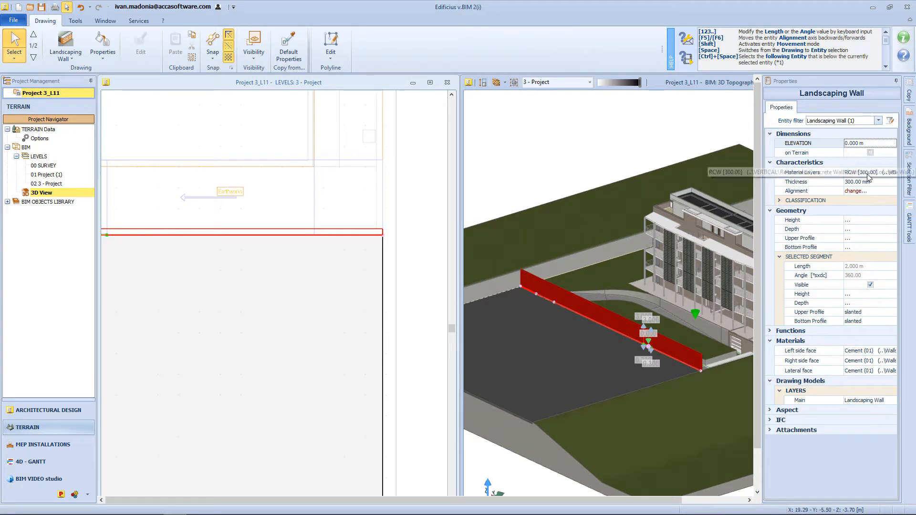
# - Hide the wall segment crossing the walkway and add a railing on top of the wall
pyautogui.click(891, 220)
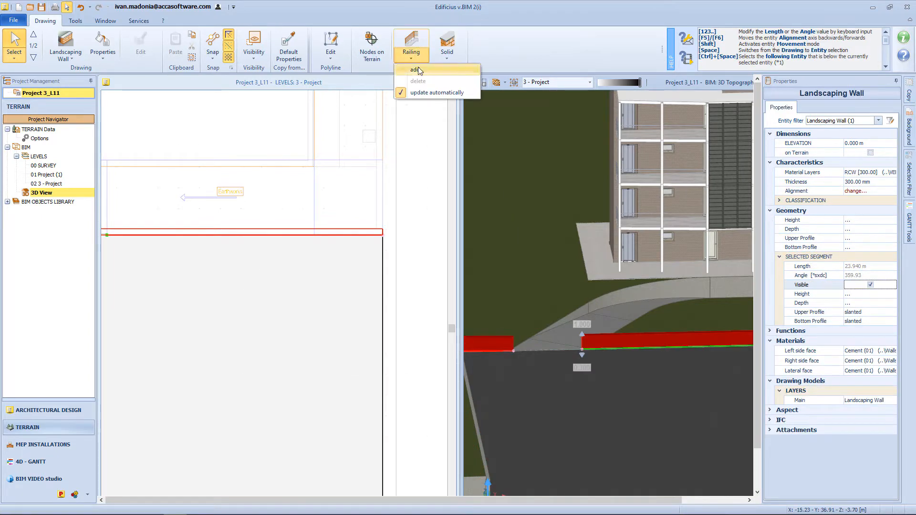
pyautogui.click(415, 70)
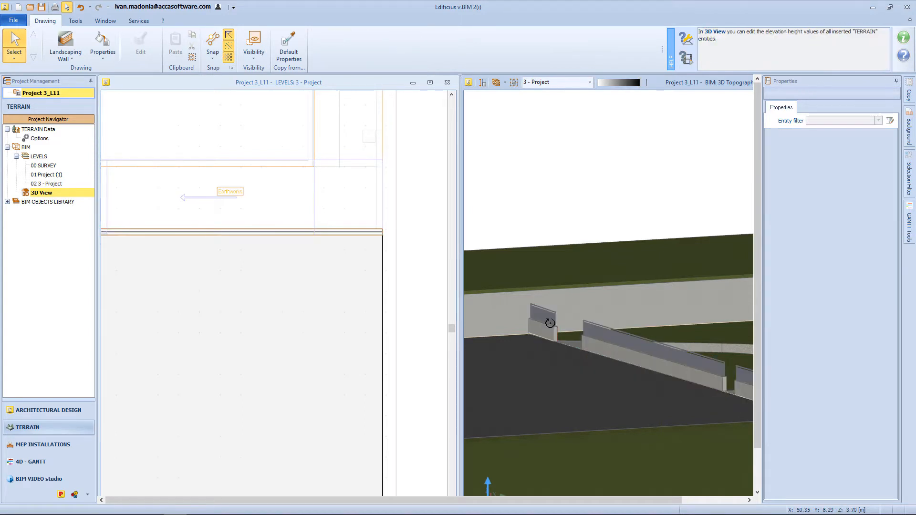
# - Draw a landscaping wall along the walkway and set one node's height to 3.000 m
pyautogui.click(49, 183)
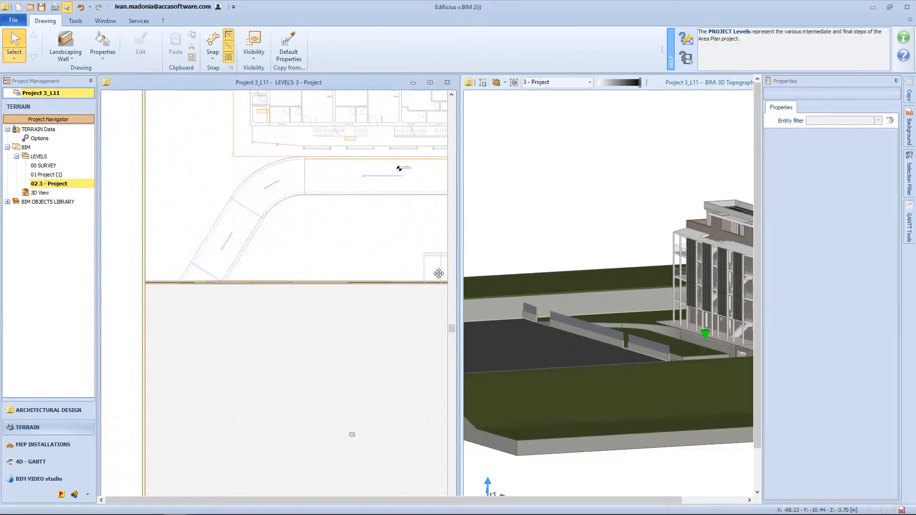
pyautogui.click(65, 48)
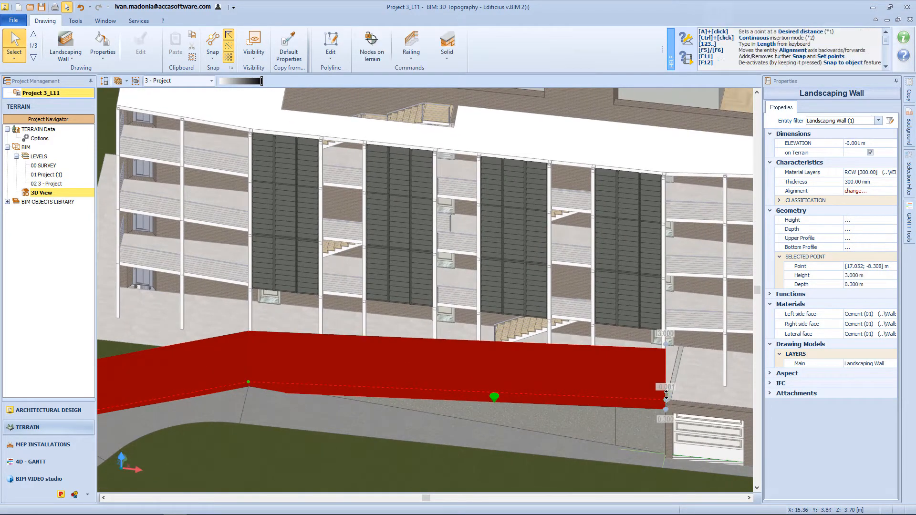
pyautogui.click(409, 409)
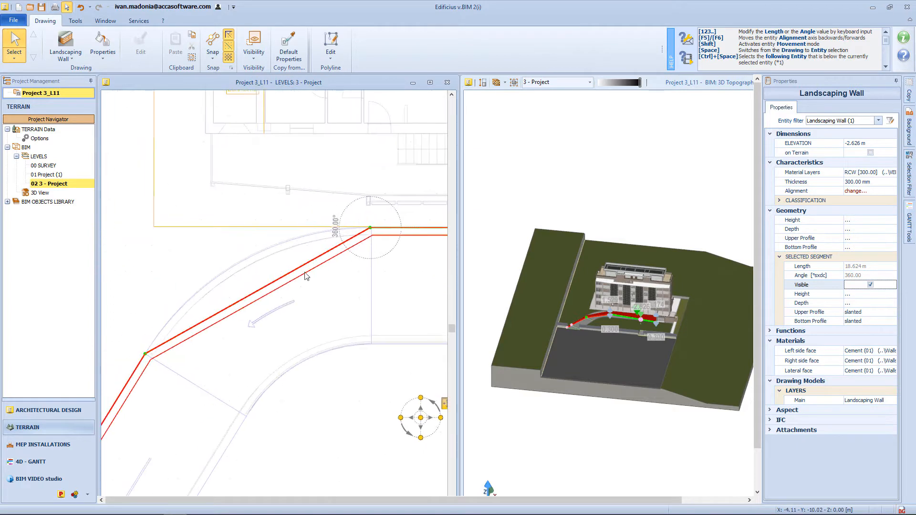
# - Convert the ramp-side wall segment to an arc and add railings to the surrounding walls
pyautogui.rightClick(304, 275)
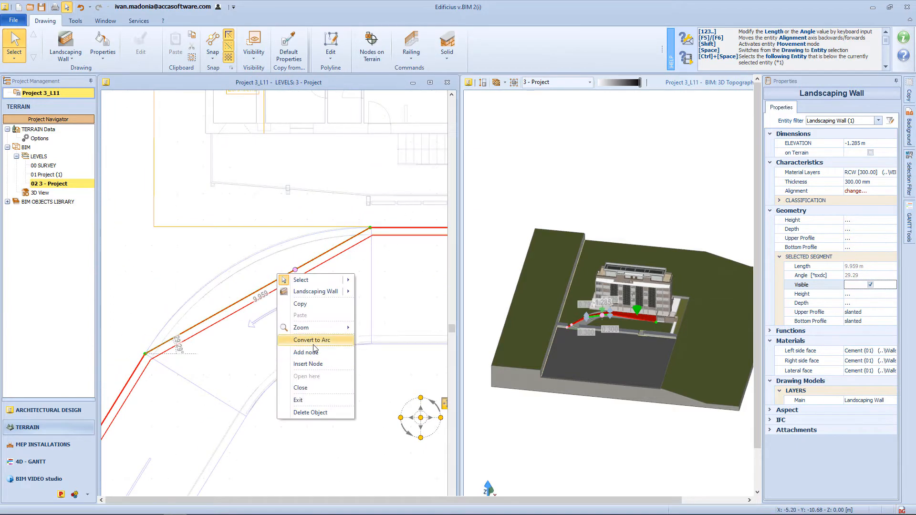
pyautogui.click(311, 340)
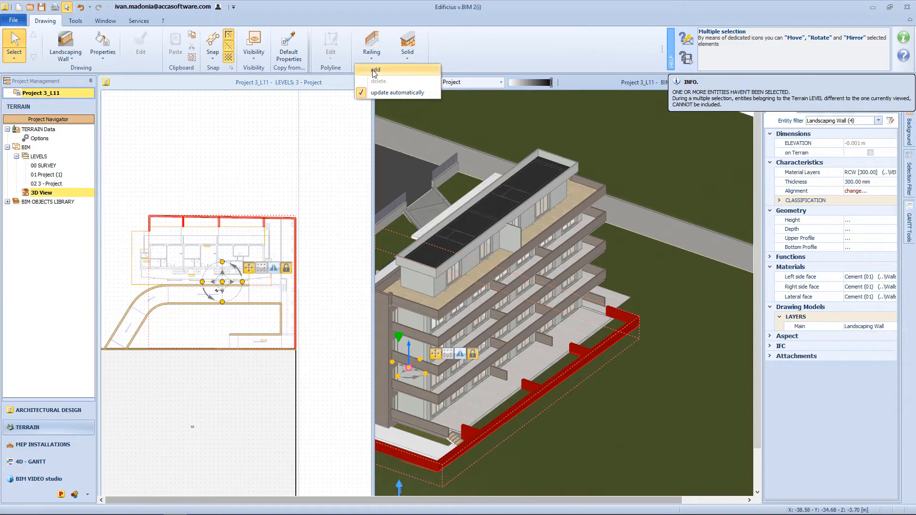
pyautogui.click(375, 69)
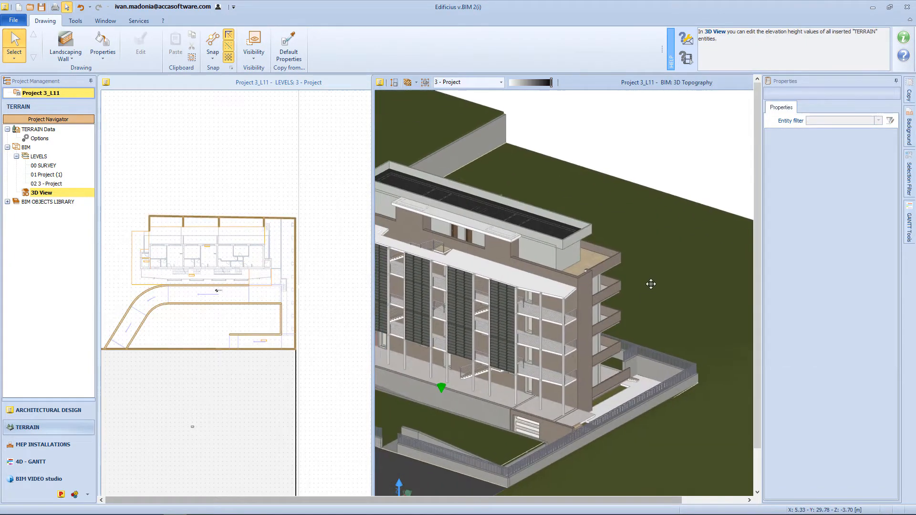
pyautogui.click(65, 46)
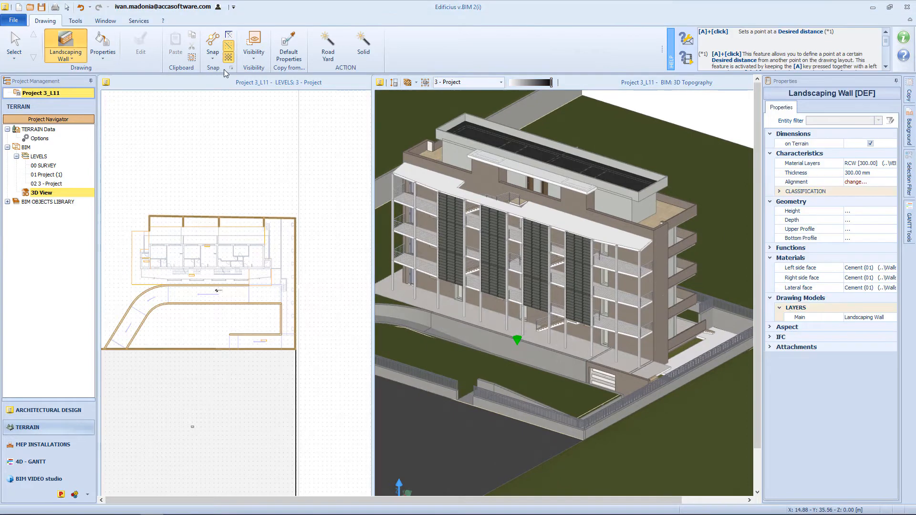
pyautogui.moveTo(266, 268)
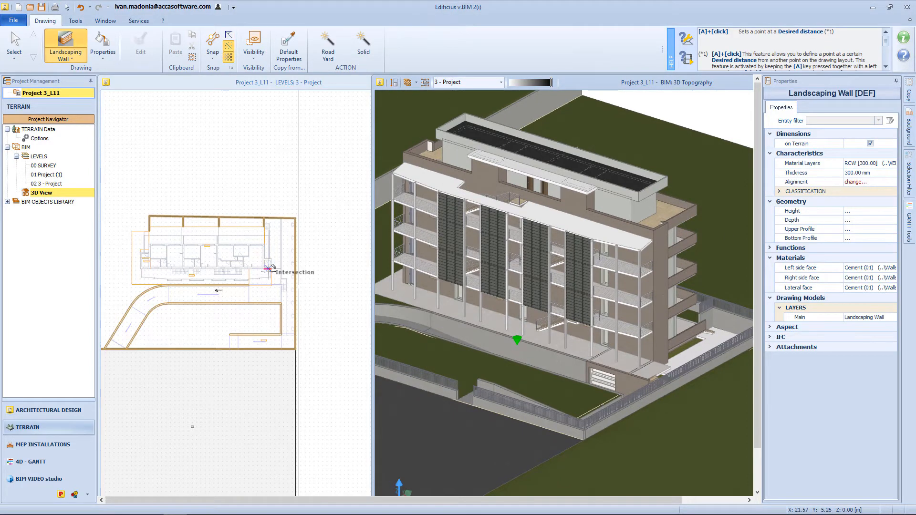
# - Start a Vegetation object with 3 tree types: Bamboo, Lavanda and Oleandro from the Plants library
pyautogui.click(47, 184)
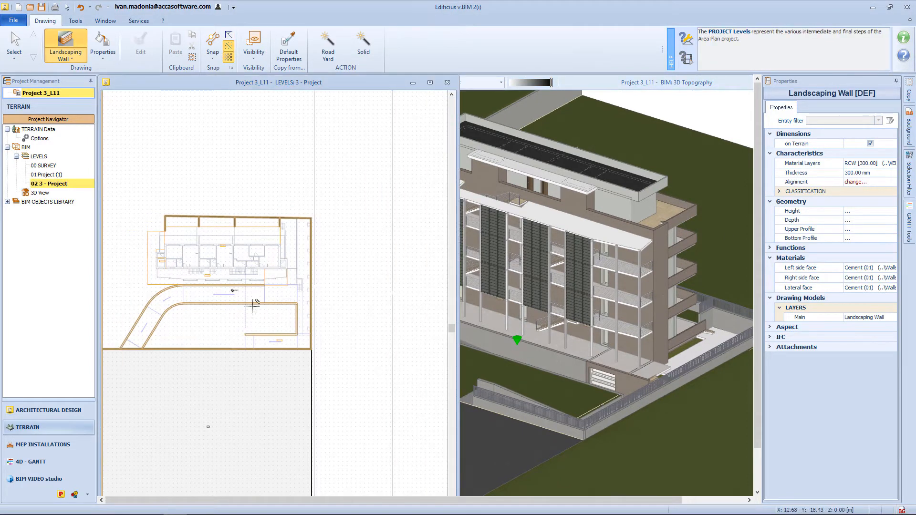
pyautogui.click(65, 46)
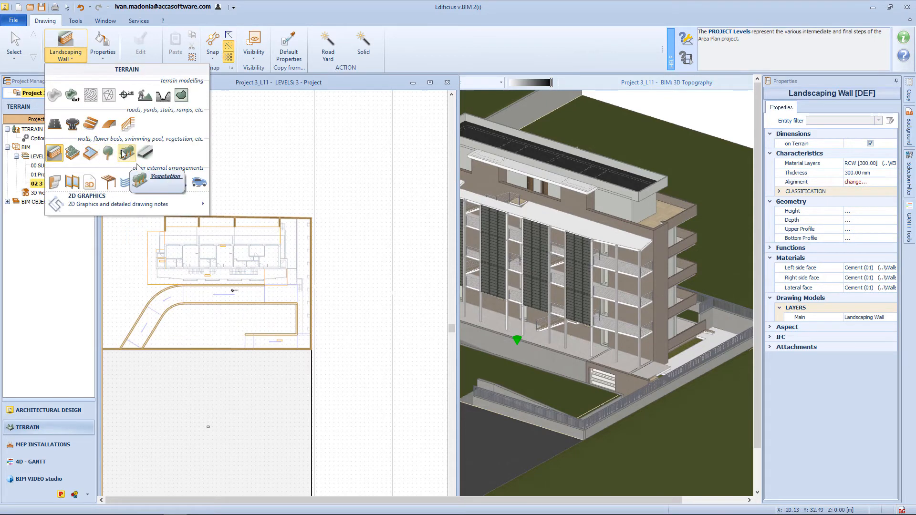
pyautogui.click(165, 177)
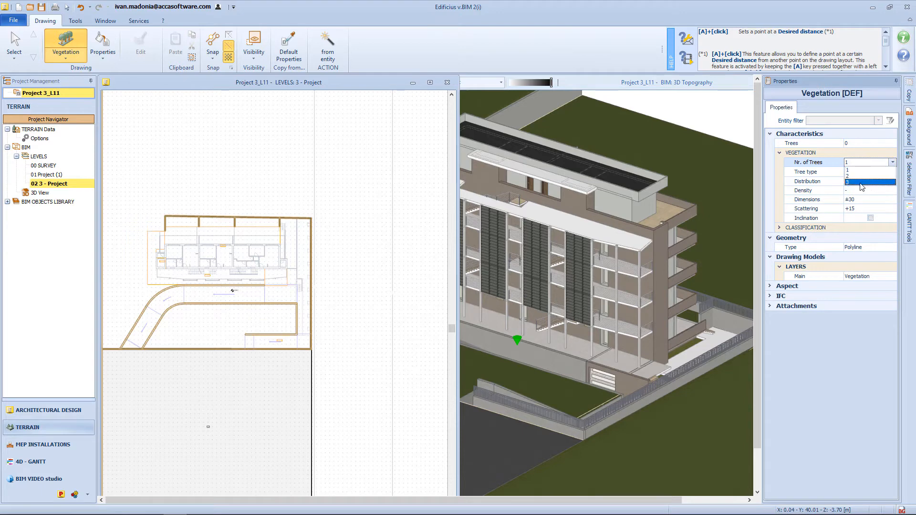
pyautogui.click(869, 181)
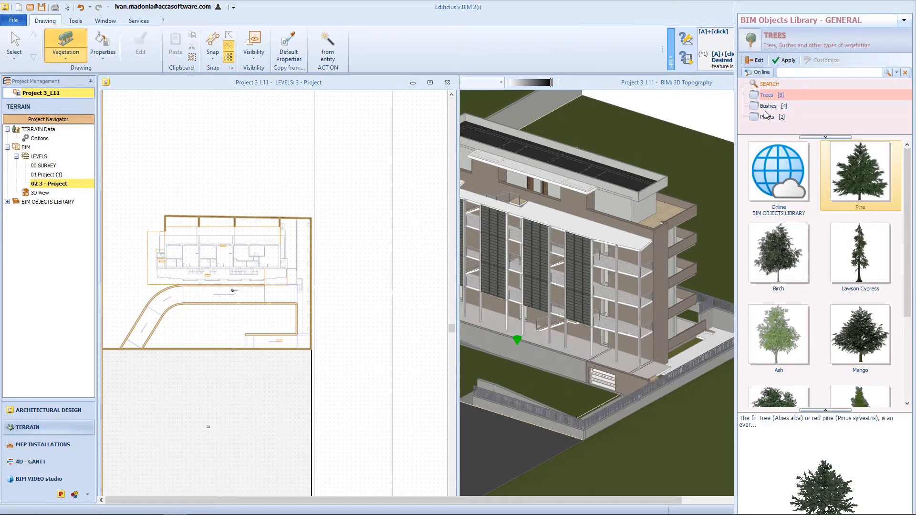
pyautogui.click(787, 60)
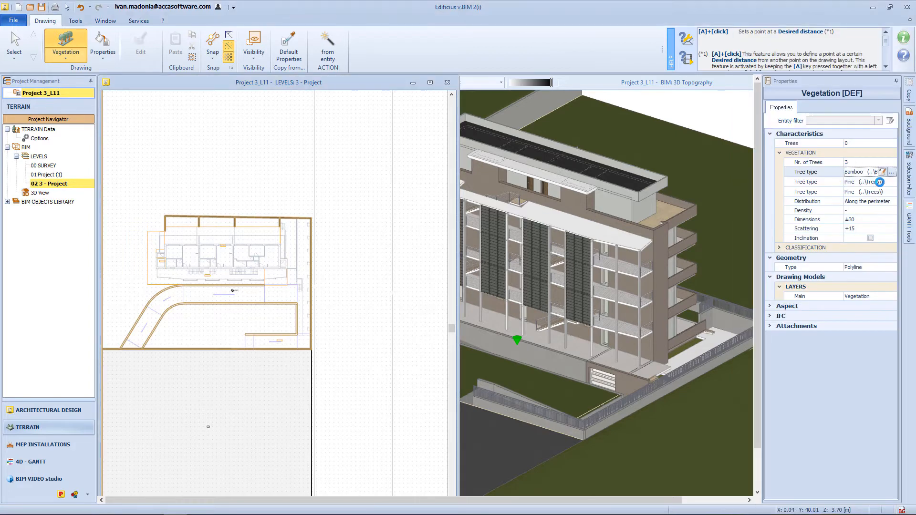
pyautogui.click(885, 171)
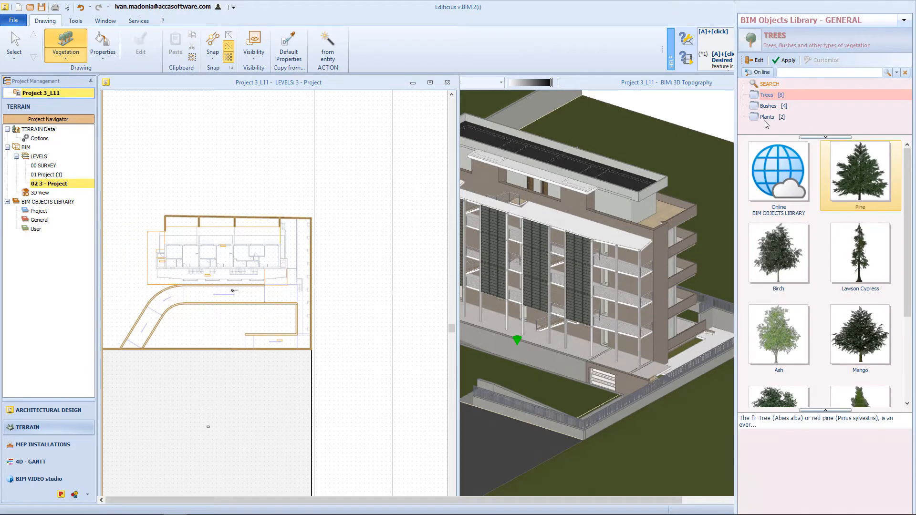
pyautogui.click(768, 106)
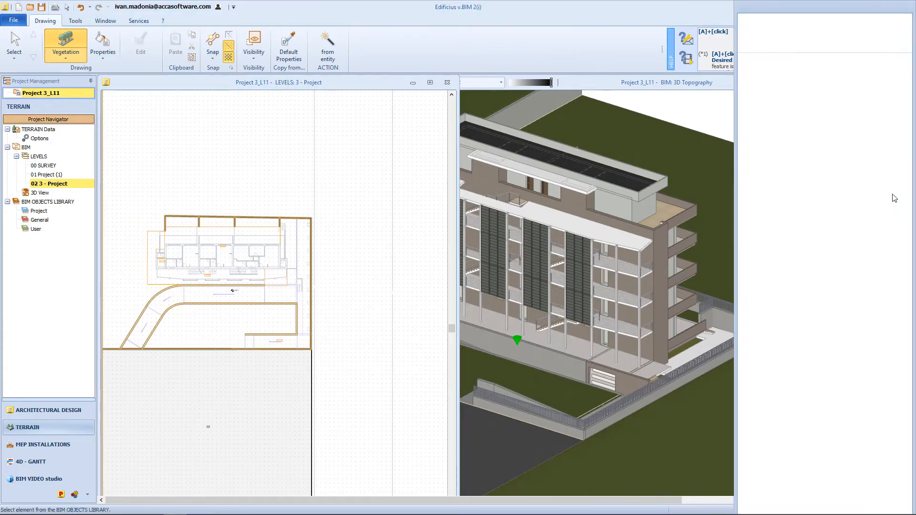
pyautogui.click(65, 44)
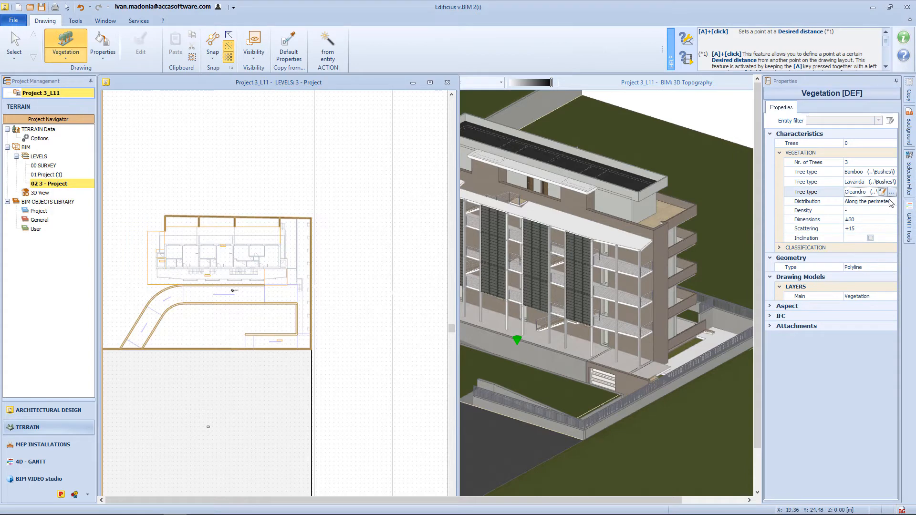
# - Set the vegetation Distribution to On the surface instead of along the perimeter
pyautogui.click(879, 201)
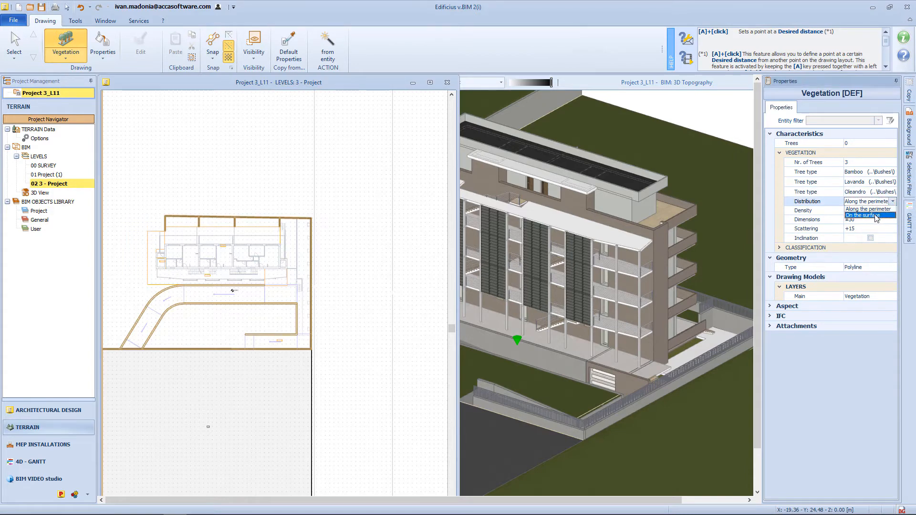
pyautogui.click(870, 215)
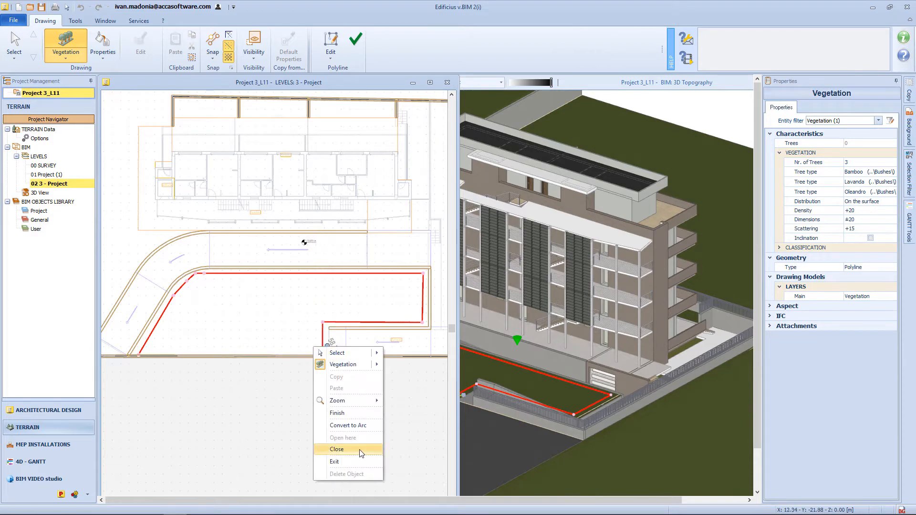
# - Close the yard-bed polyline to generate the bush mix beside the curved road
pyautogui.click(337, 449)
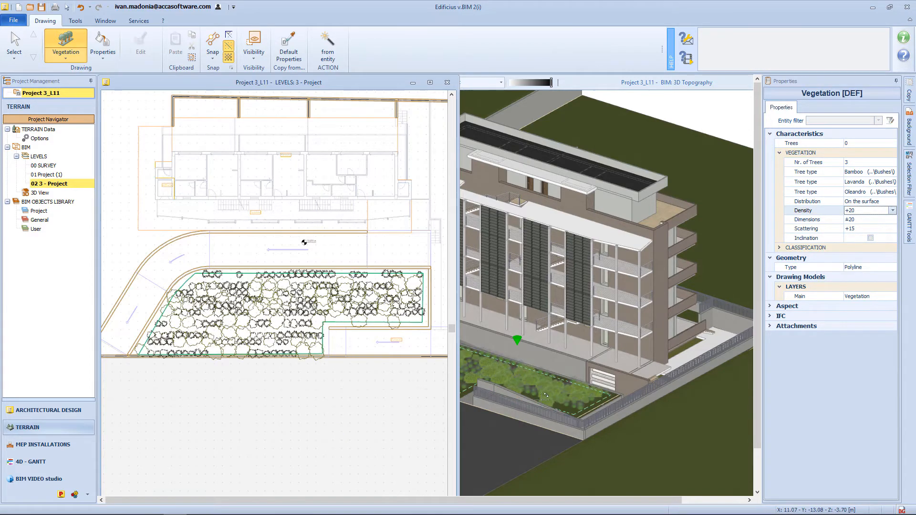
pyautogui.click(41, 193)
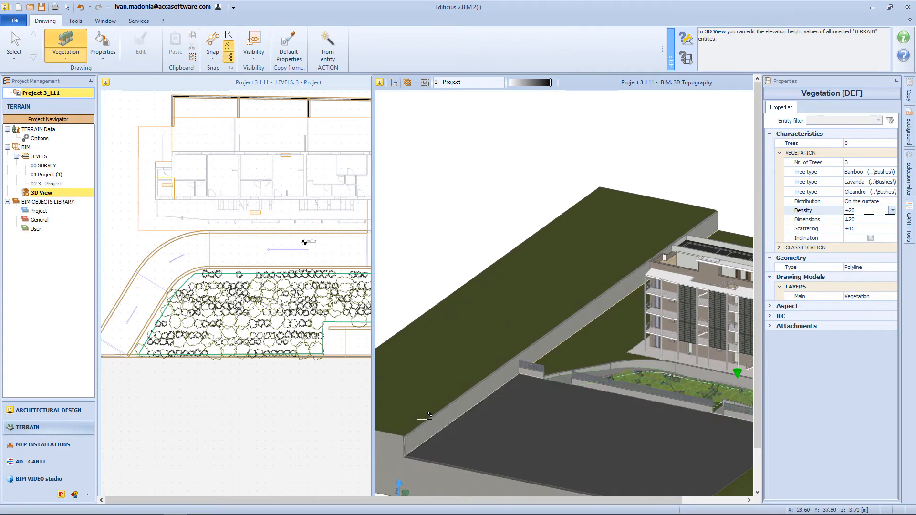
pyautogui.moveTo(103, 99)
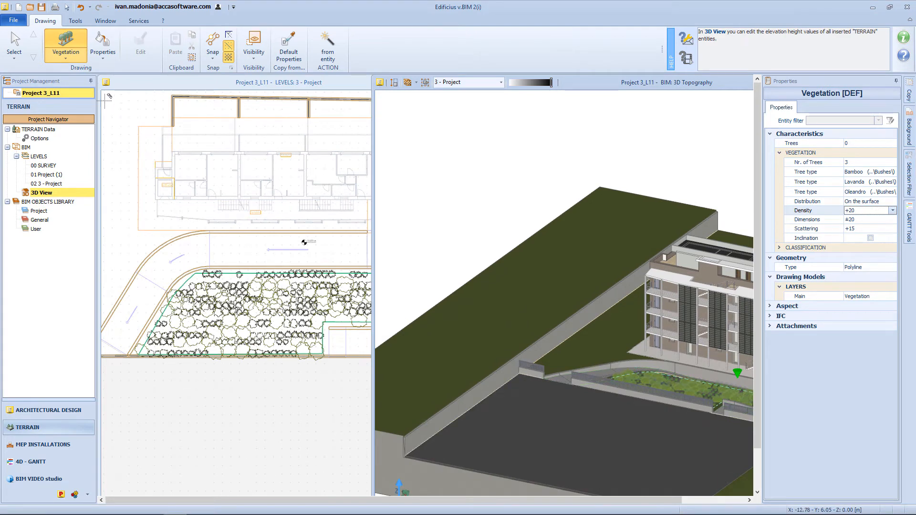
# - Set Distribution to Along the perimeter and pick 3D Trees - Black Pine from the online library
pyautogui.click(891, 201)
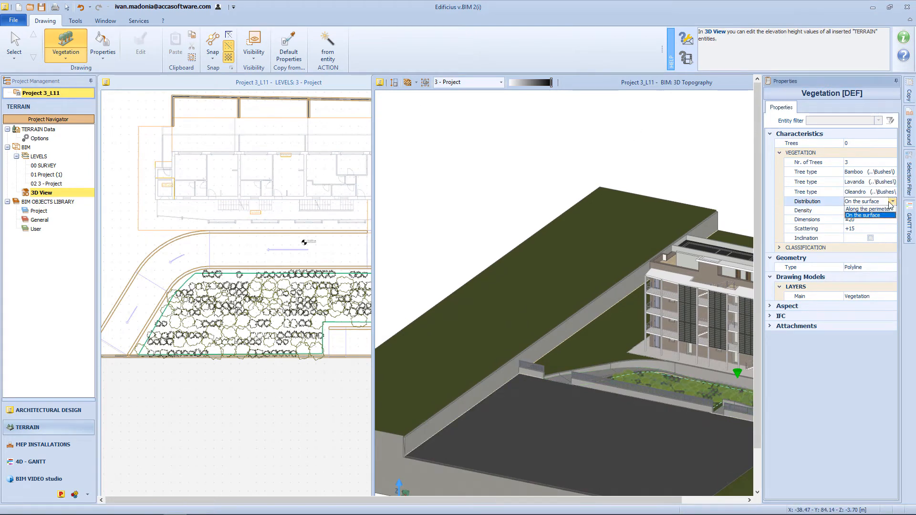
pyautogui.click(869, 208)
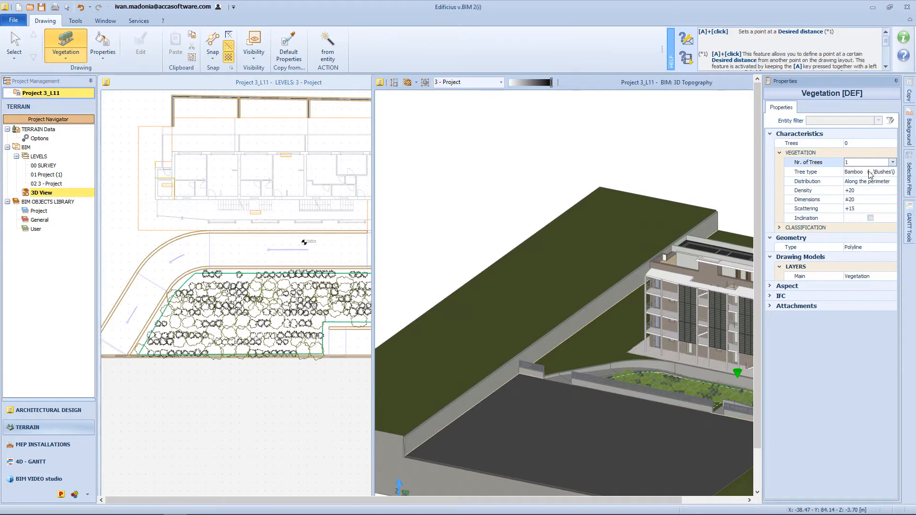
pyautogui.click(865, 171)
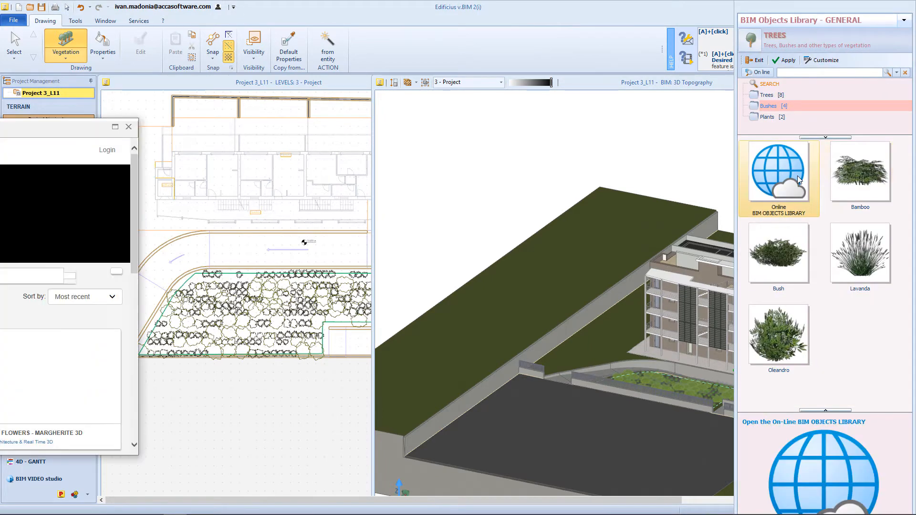
pyautogui.click(779, 172)
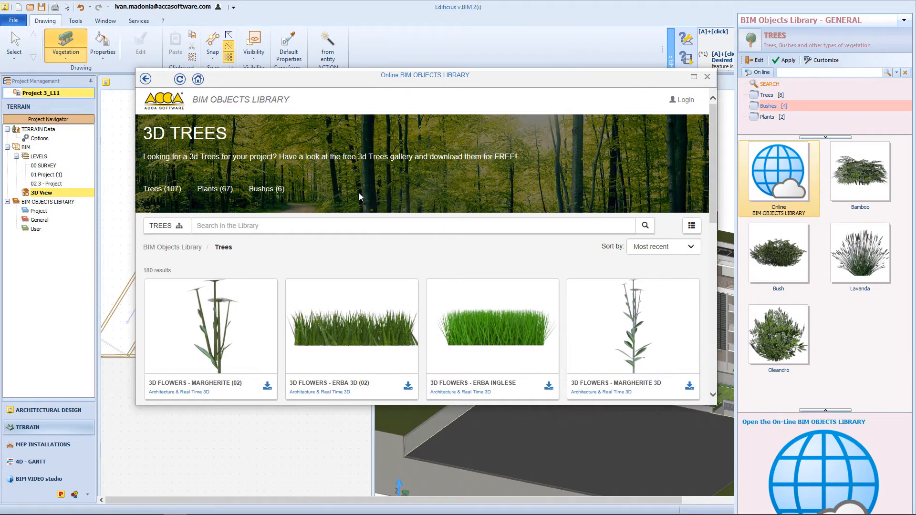
pyautogui.scroll(-3)
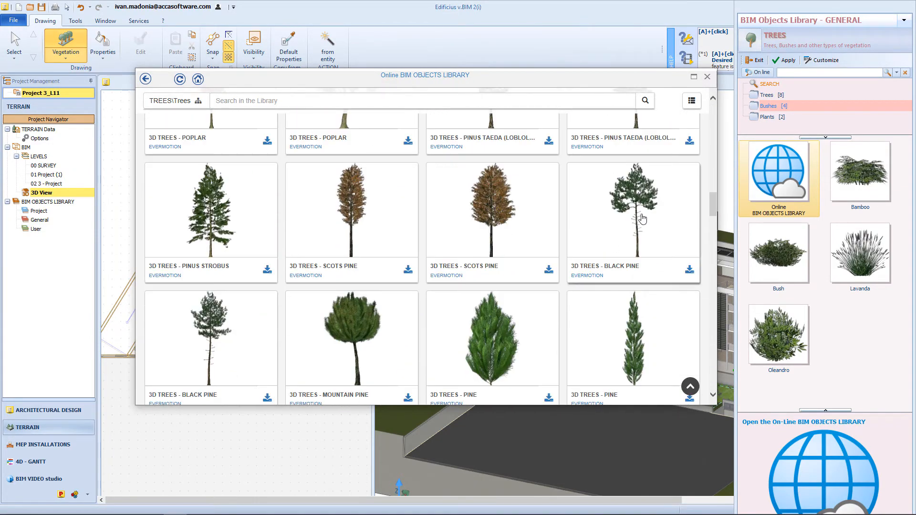
pyautogui.click(707, 76)
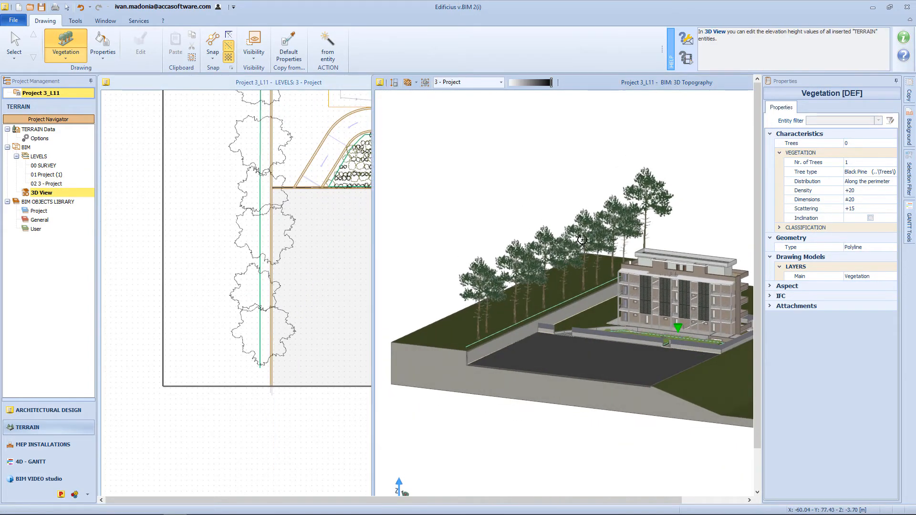
# - Draw the Black Pine row along the left site boundary in the plan
pyautogui.click(47, 183)
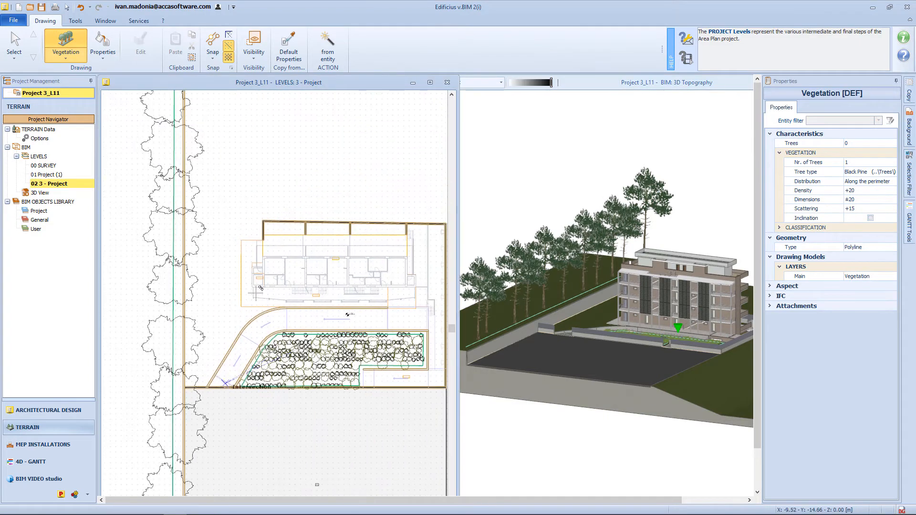
pyautogui.click(41, 192)
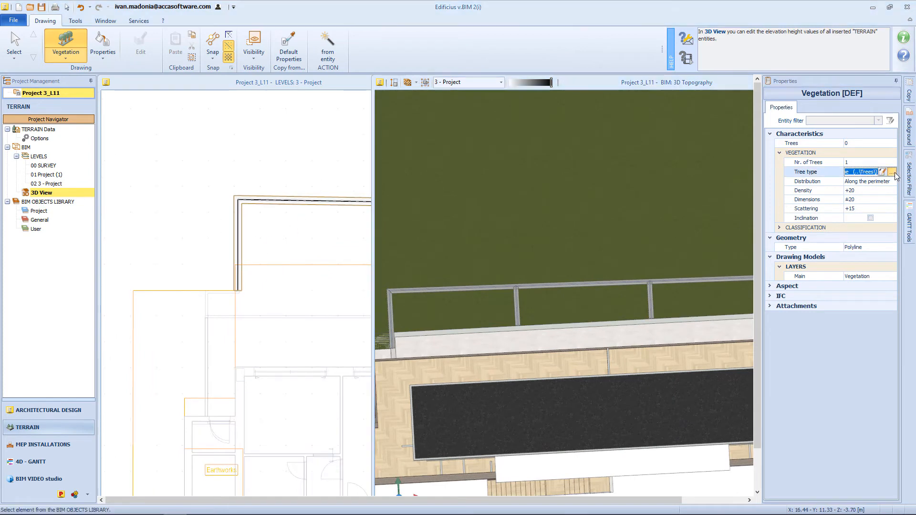
# - Plant a Bamboo line along the terrace edge and set its Scattering to None
pyautogui.click(891, 171)
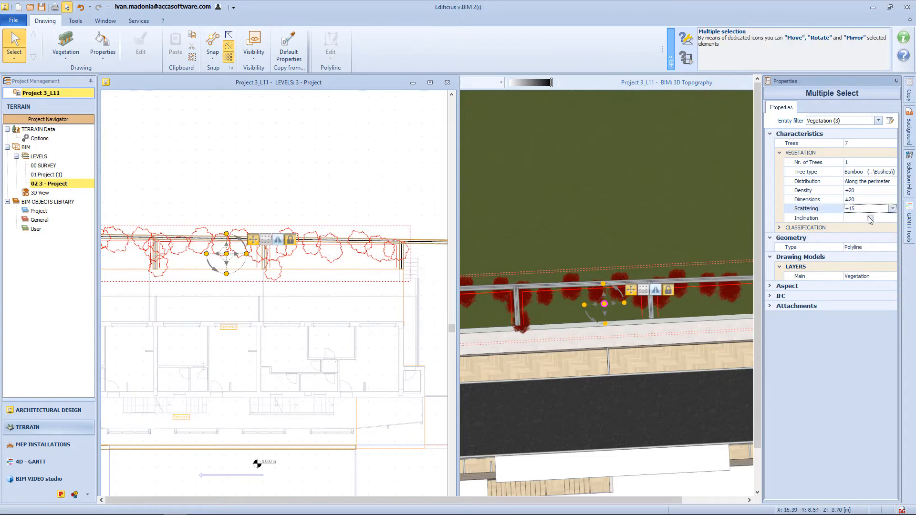
pyautogui.click(878, 209)
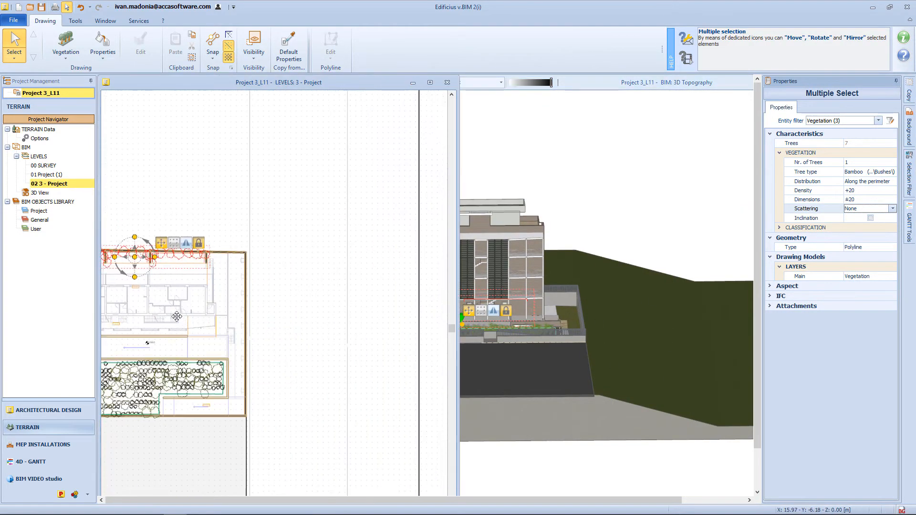
pyautogui.click(65, 46)
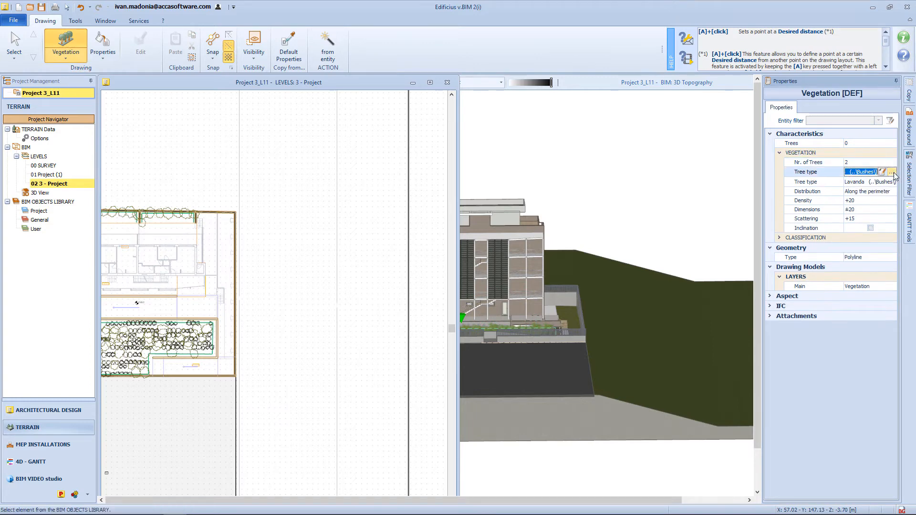
# - Choose Birch and Walnut, draw the tree line right of the building, and adjust its Density
pyautogui.click(893, 171)
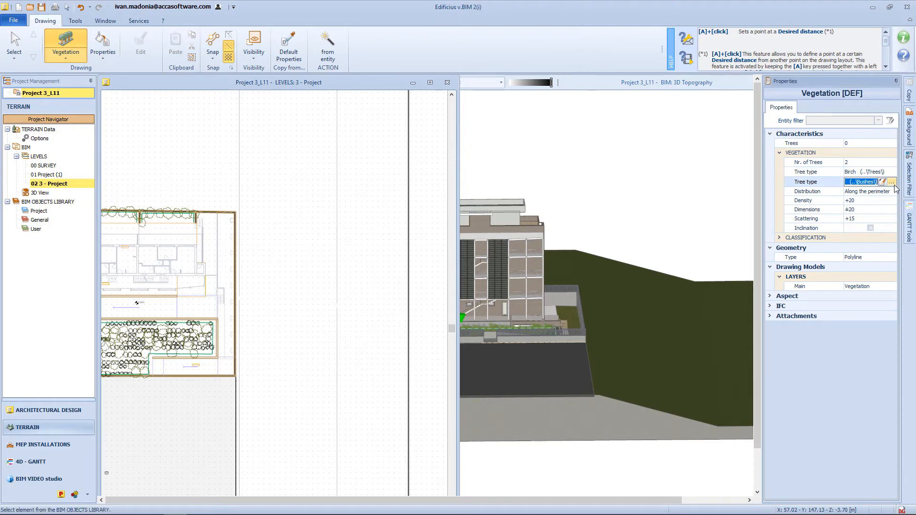
pyautogui.click(887, 181)
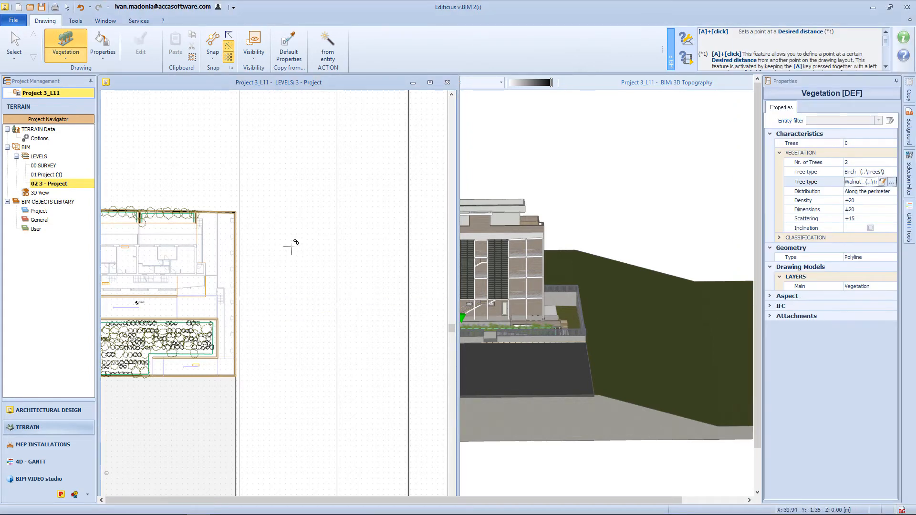
pyautogui.click(260, 376)
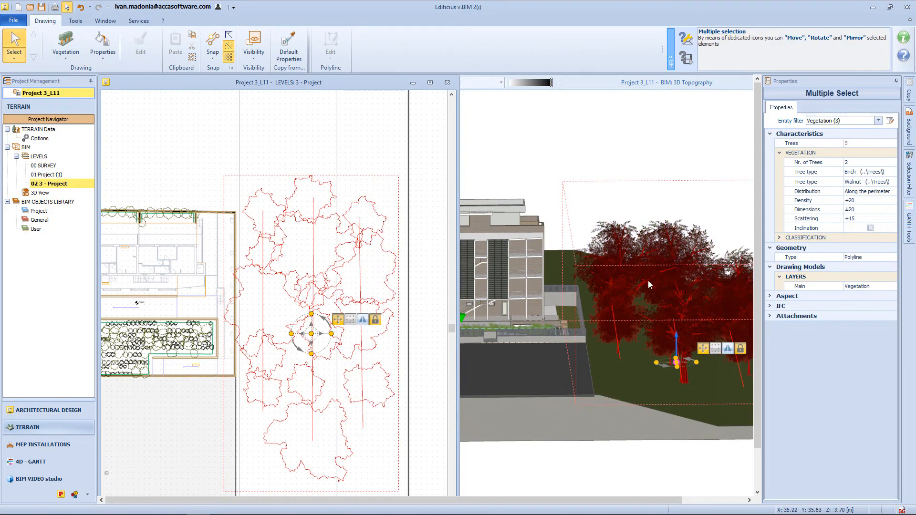
pyautogui.click(891, 200)
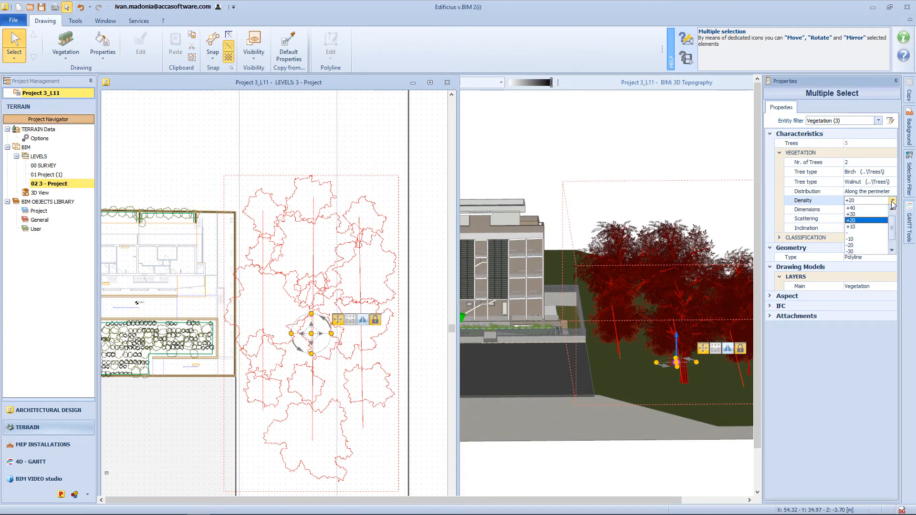
pyautogui.click(867, 217)
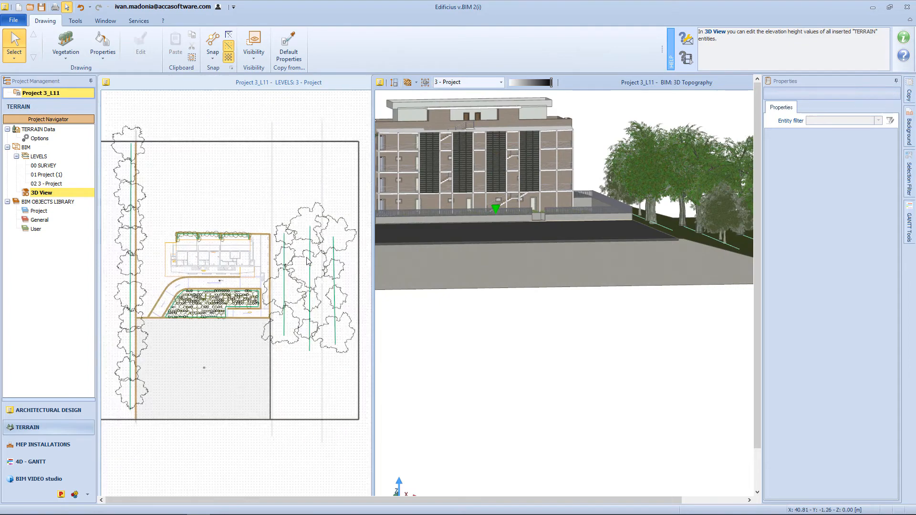
# - Widen the road with Set Width and add a kerb extrusion, base 0.600 m and height 0.100 m
pyautogui.click(48, 184)
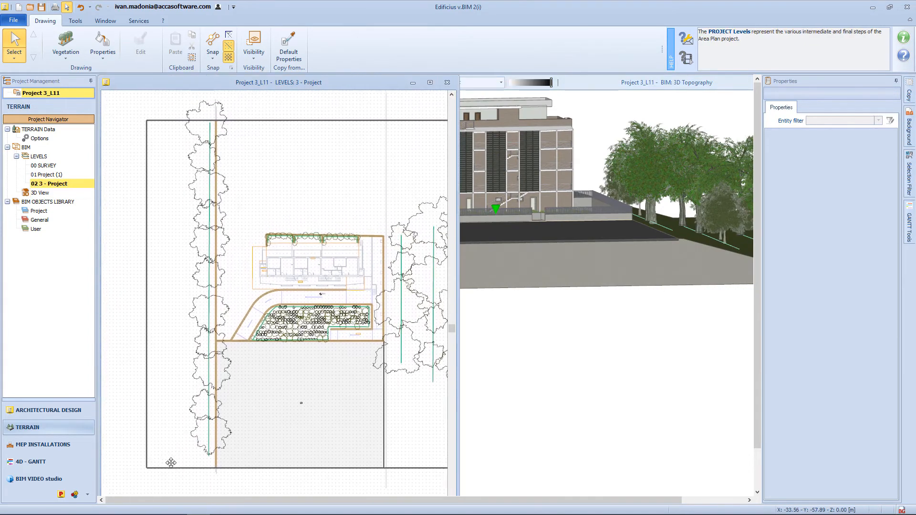
pyautogui.click(42, 192)
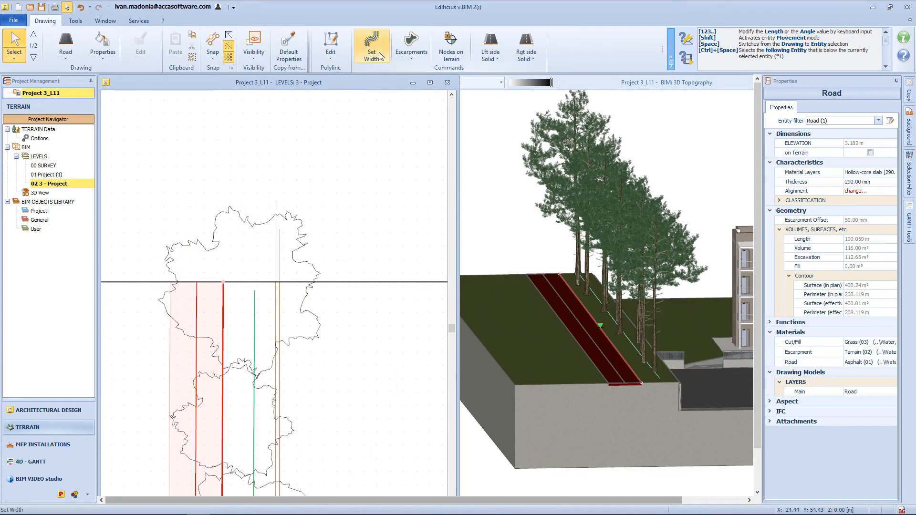
pyautogui.click(371, 44)
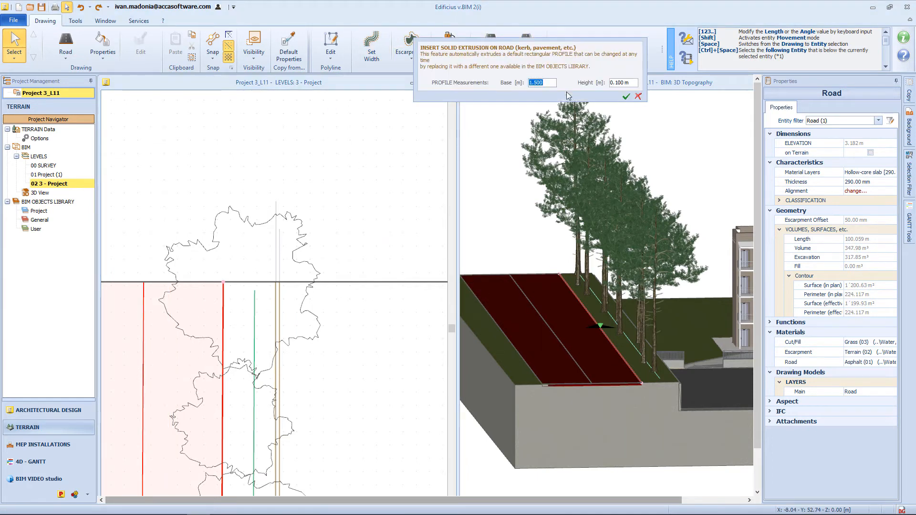
pyautogui.click(624, 96)
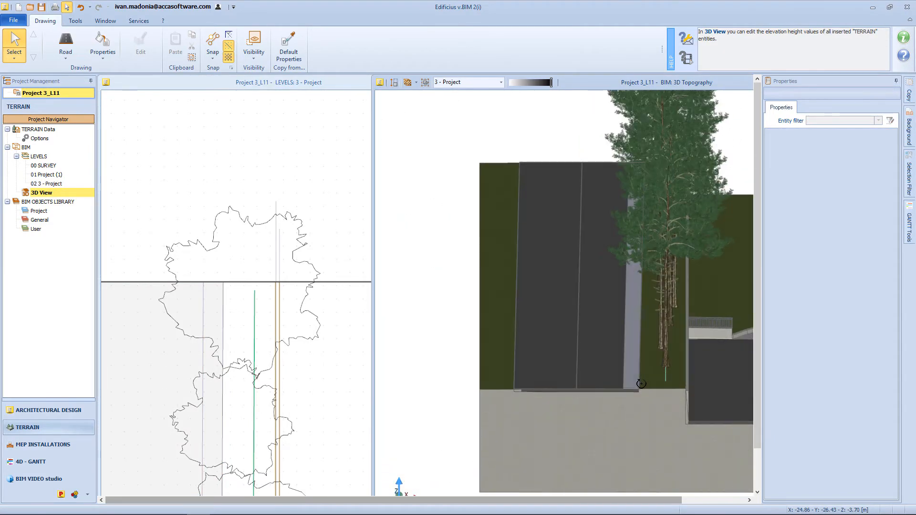
pyautogui.click(49, 184)
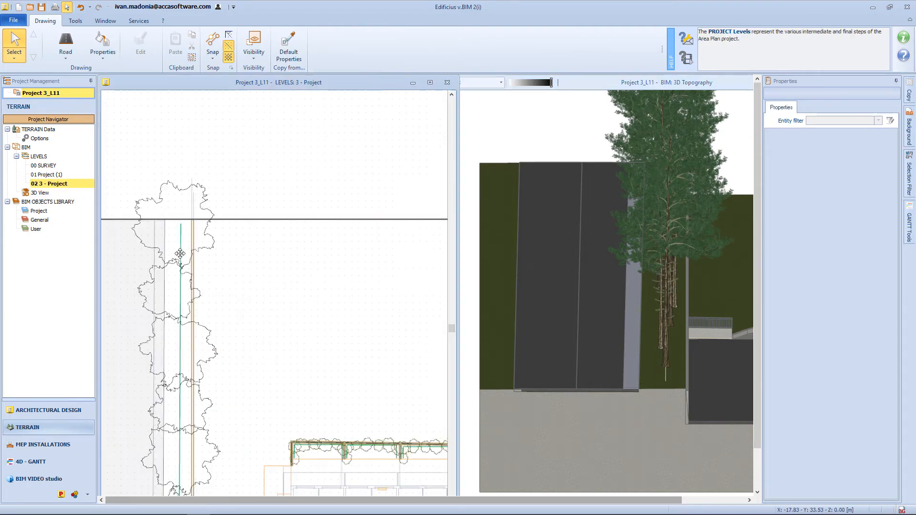
pyautogui.click(41, 192)
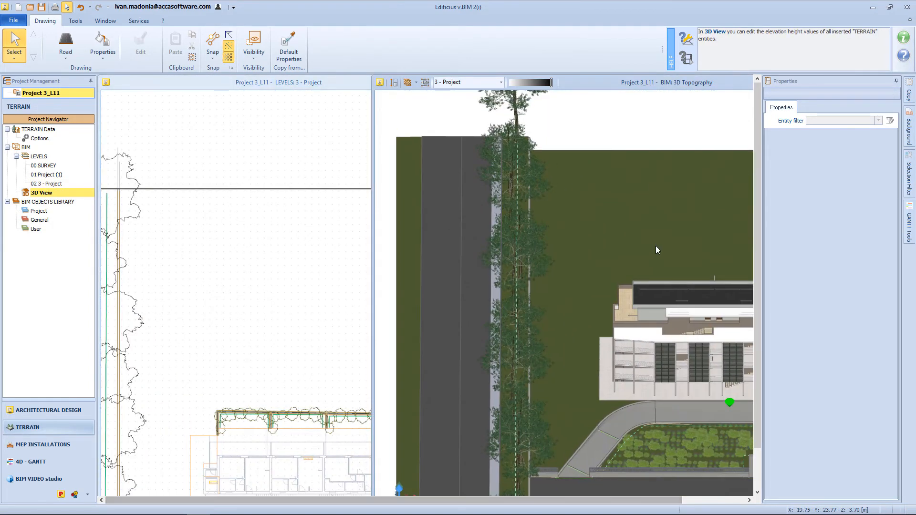
pyautogui.click(66, 45)
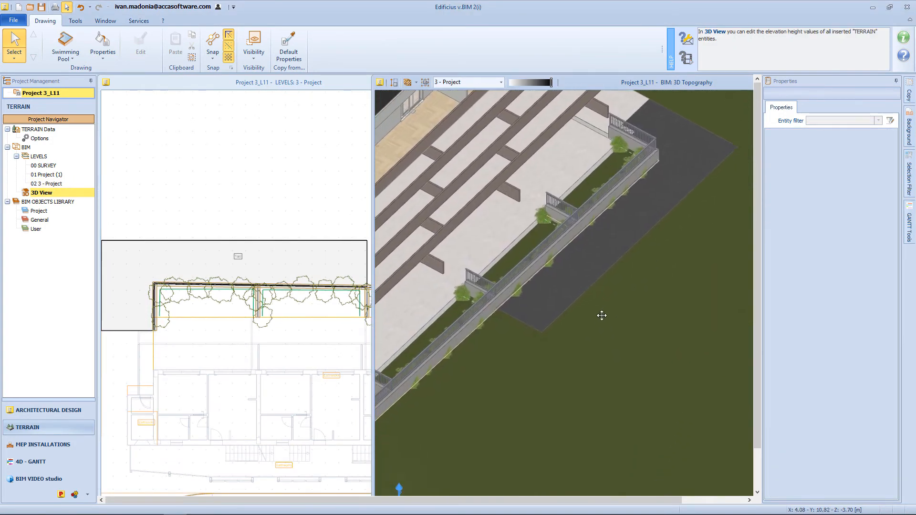
# - Draw the Swimming Pool outline on the grass beside the yard and shape it as a rectangle
pyautogui.click(49, 183)
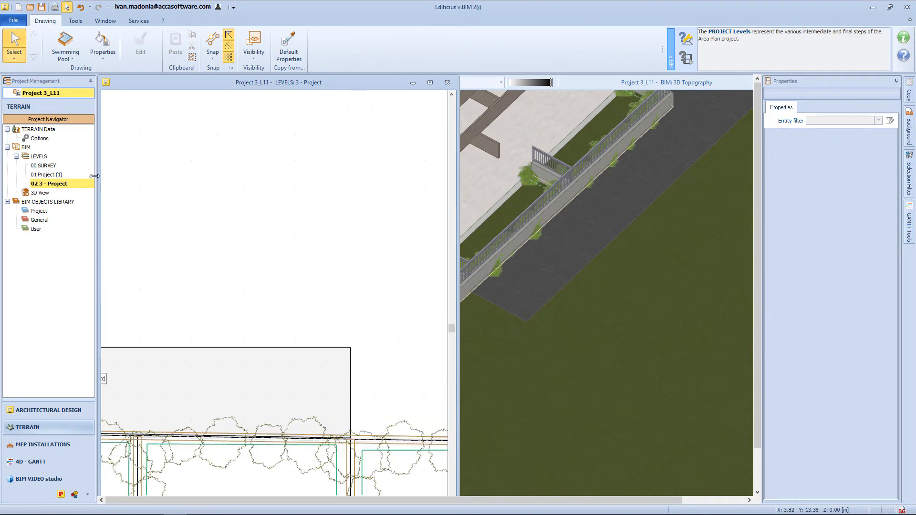
pyautogui.click(64, 46)
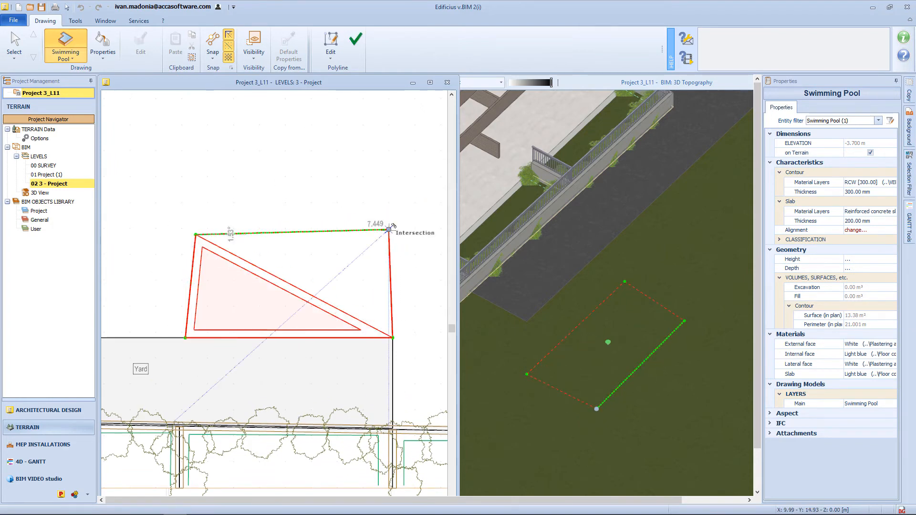
pyautogui.click(355, 37)
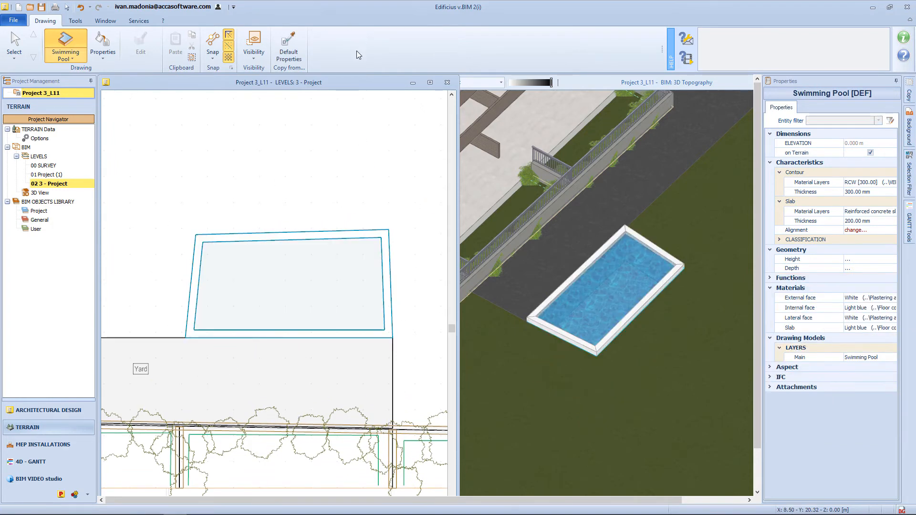
pyautogui.click(292, 281)
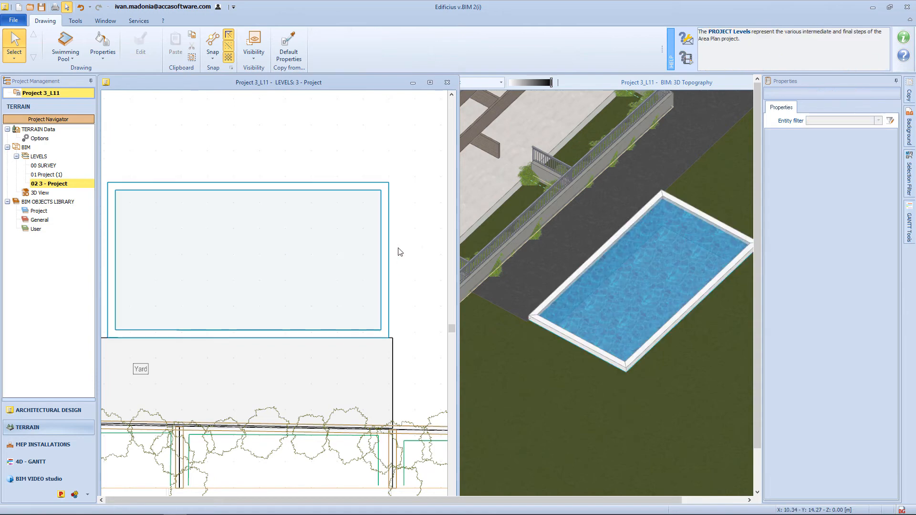
pyautogui.click(42, 191)
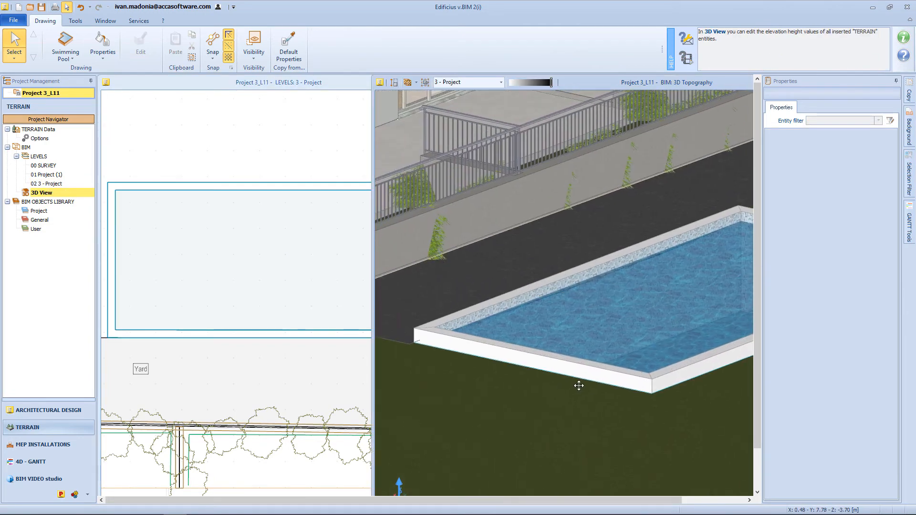
# - Add a wallcap solid extrusion with base 0.350 m along the pool's rim wall
pyautogui.click(578, 327)
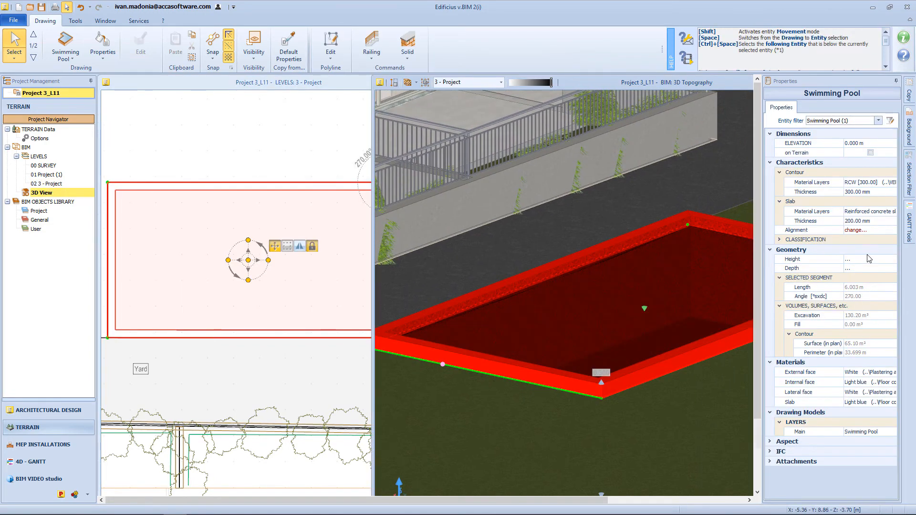
pyautogui.click(886, 258)
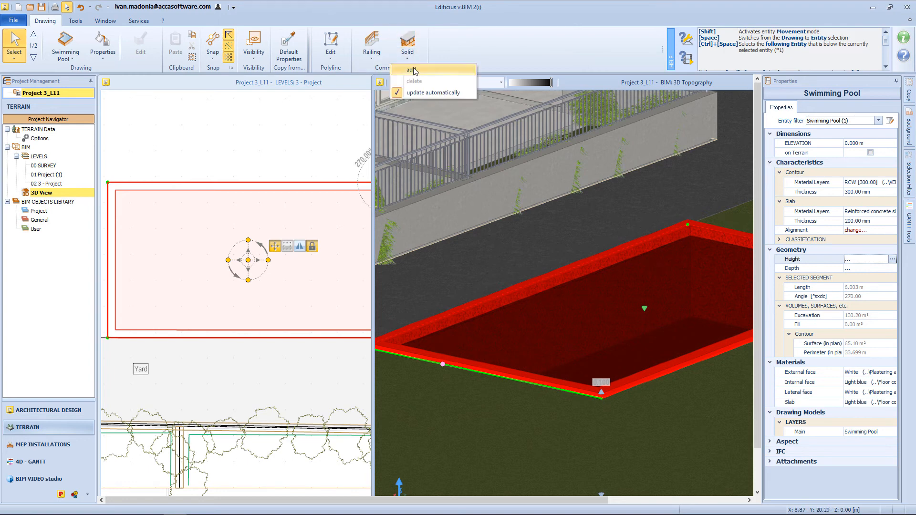
pyautogui.click(411, 70)
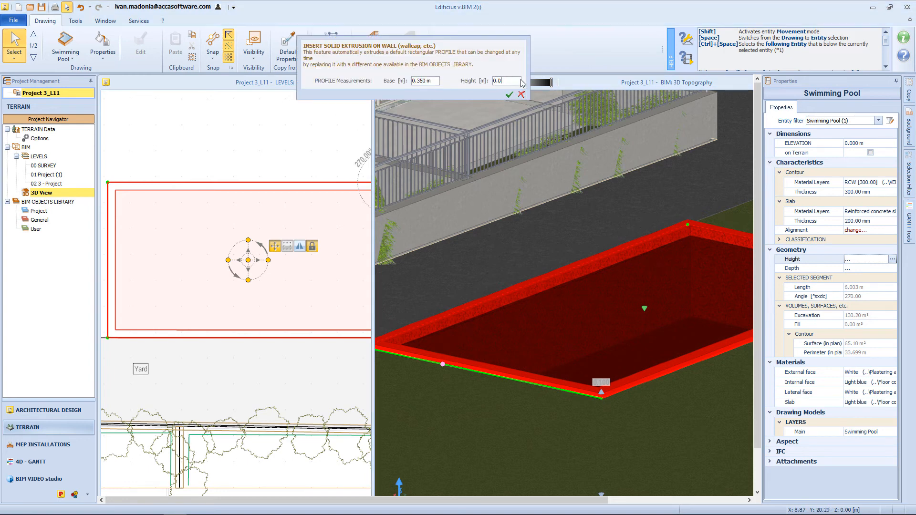
pyautogui.click(510, 95)
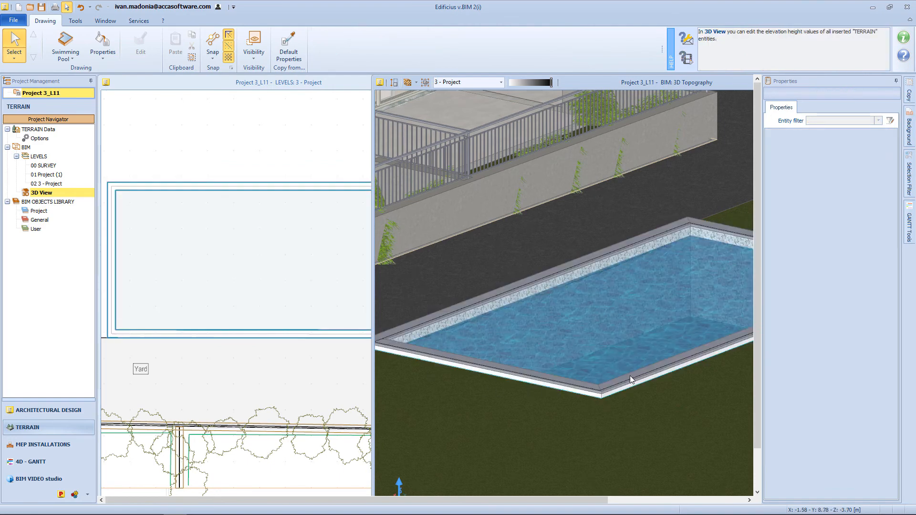
pyautogui.moveTo(367, 356)
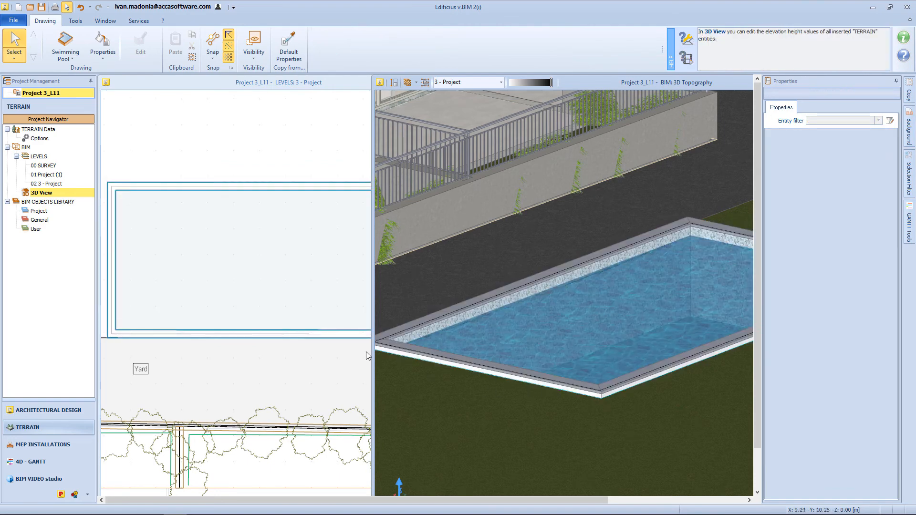
pyautogui.click(48, 183)
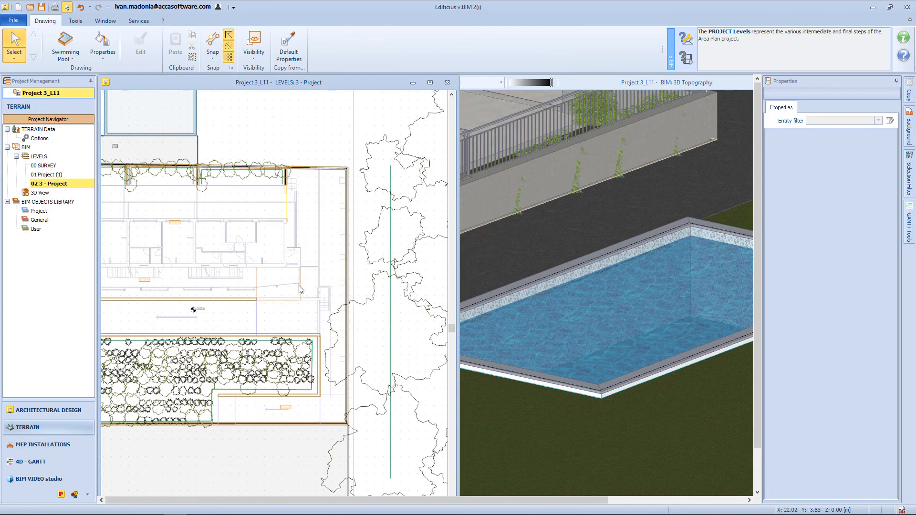
# - Draw a Terrain area polyline around the narrow strip and bring up the Materials catalogue
pyautogui.click(41, 192)
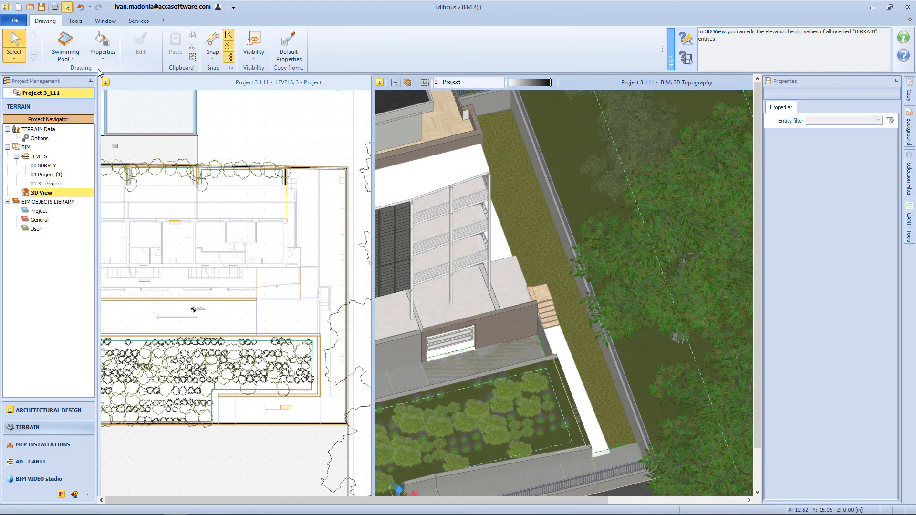
pyautogui.click(64, 47)
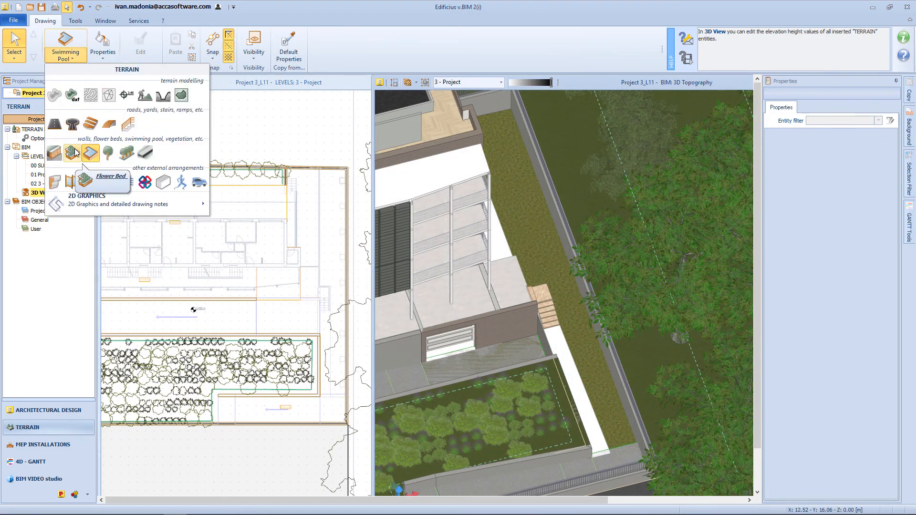
pyautogui.click(90, 152)
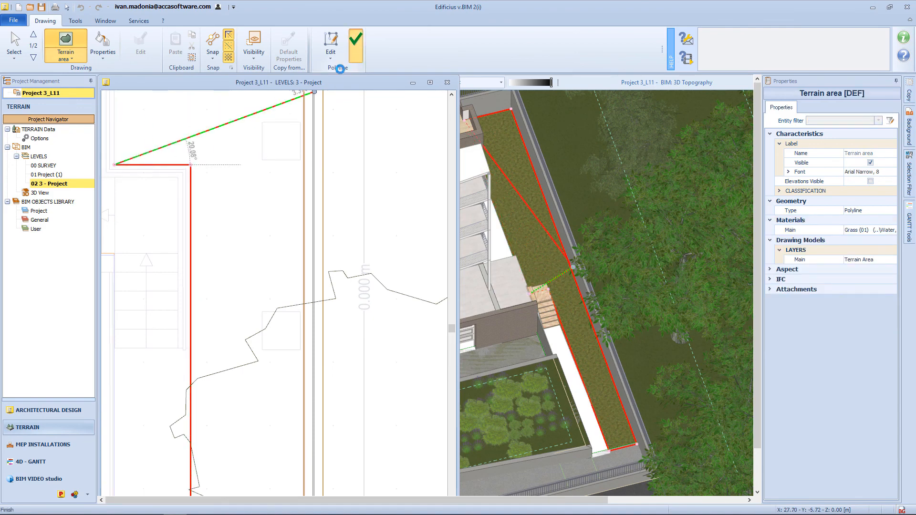
pyautogui.click(355, 46)
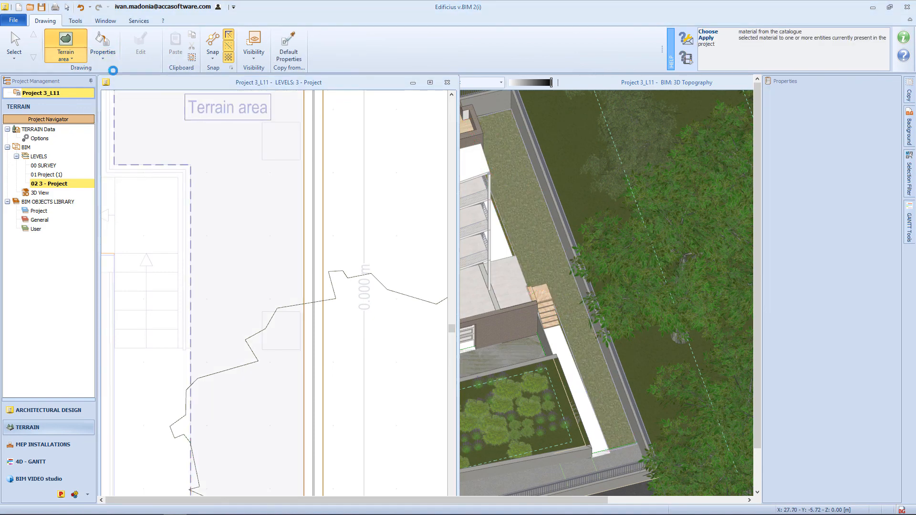
pyautogui.click(102, 44)
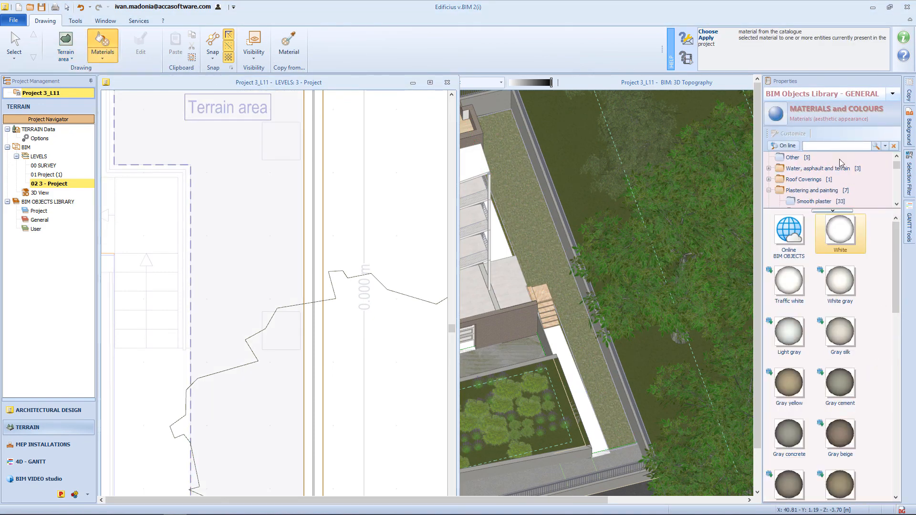